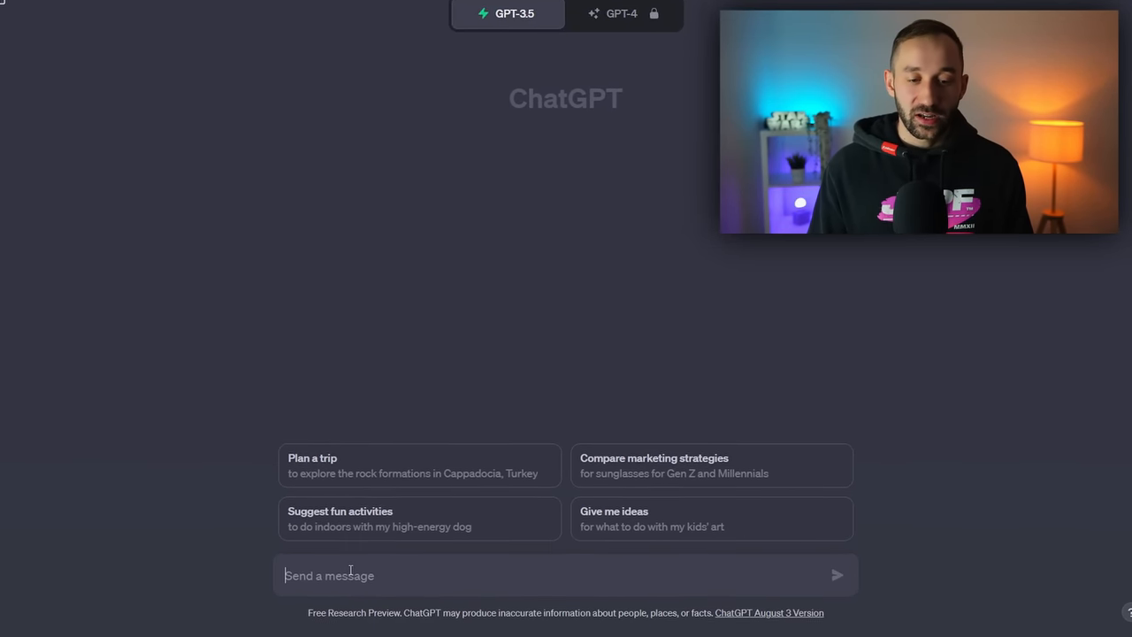
Step: Send ChatGPT the Ideogram formula: a t-shirt design on a white background saying [text] in [style]
text(here is a formula for ideogram prompts: a t-shirt design with a white background saying "[Text]" in the style of [Style] - Please respond with yes if you understand this prompt structure for ideogram)
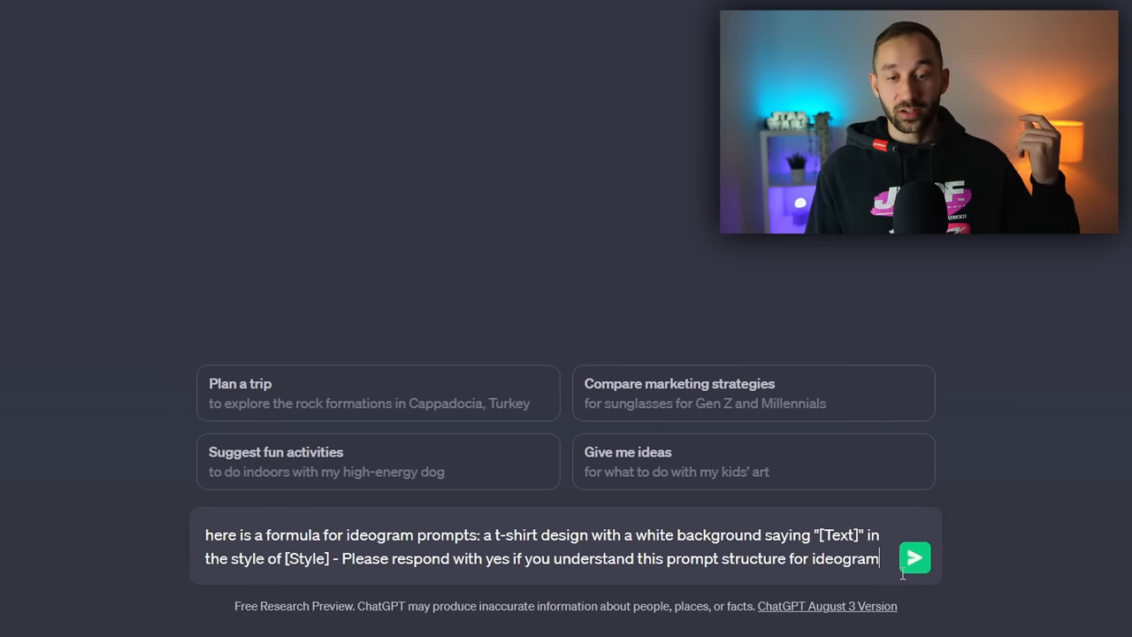
mouse_move(181, 548)
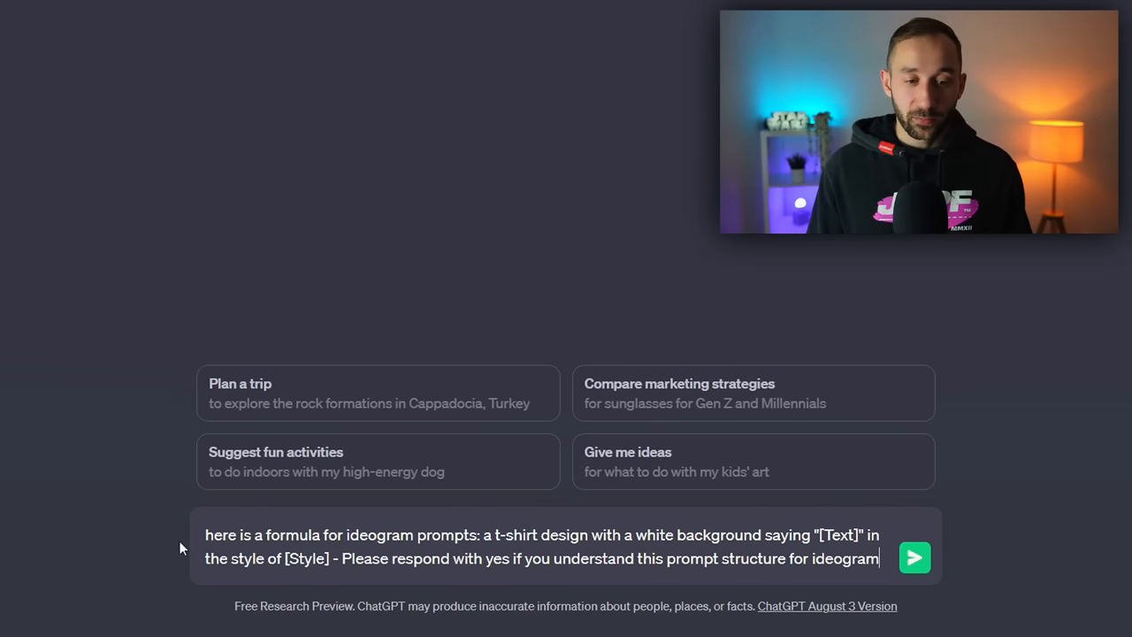
mouse_move(398, 548)
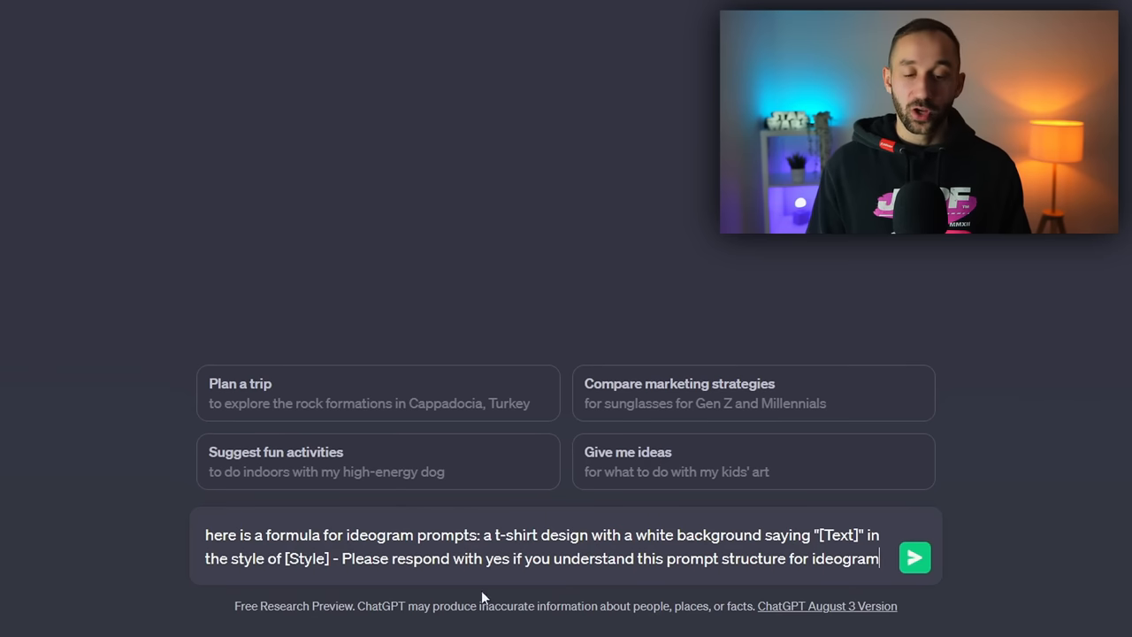
mouse_move(684, 588)
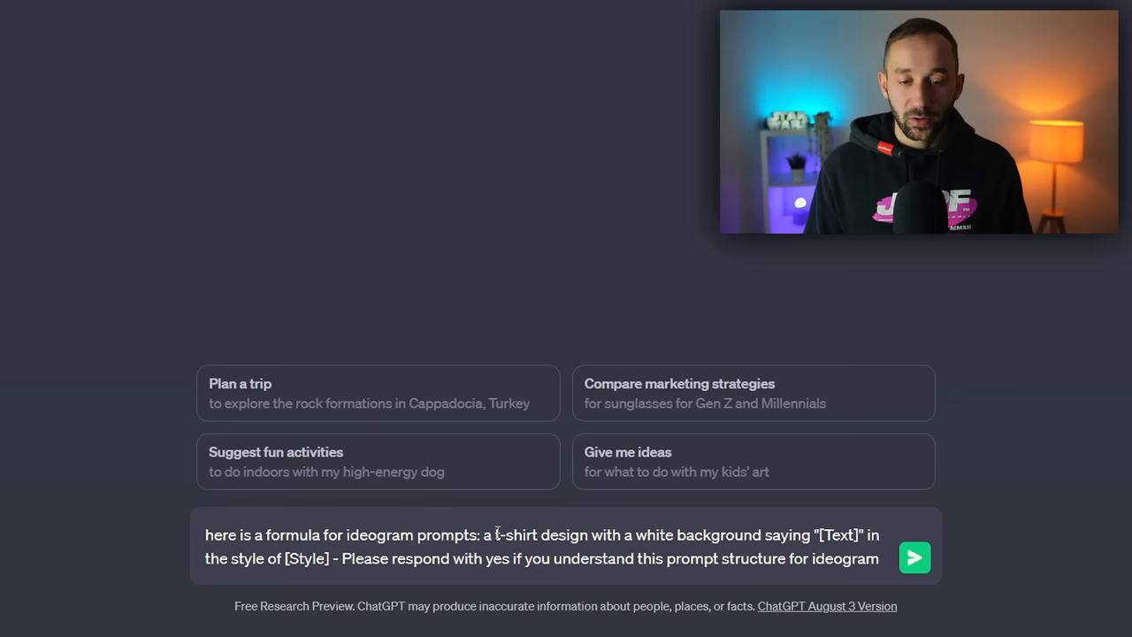
double_click(516, 534)
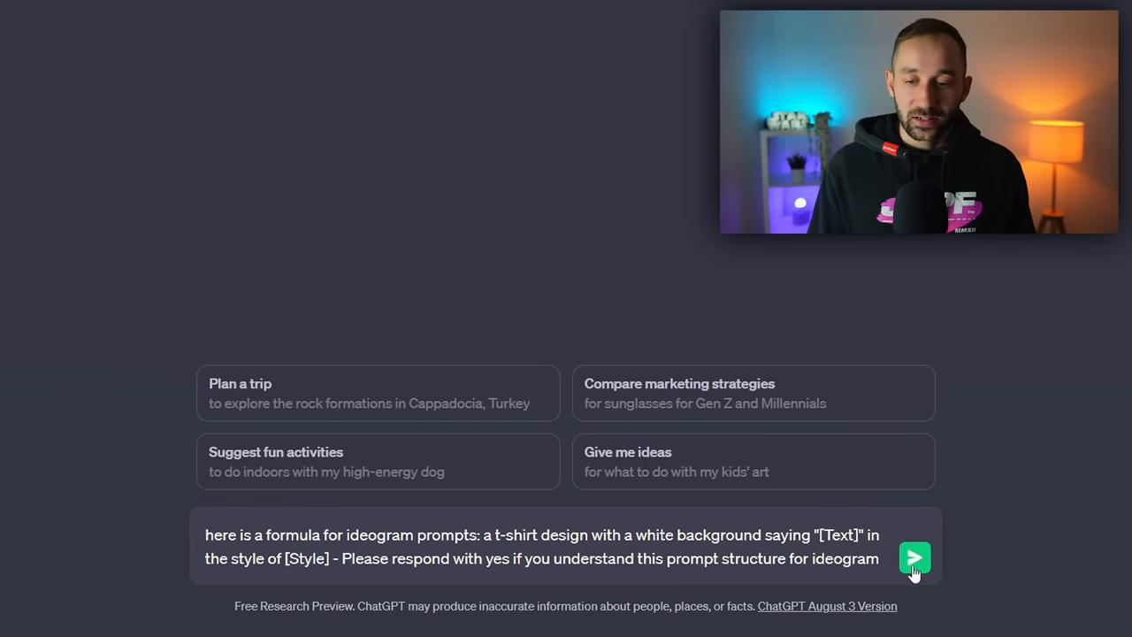
click(915, 557)
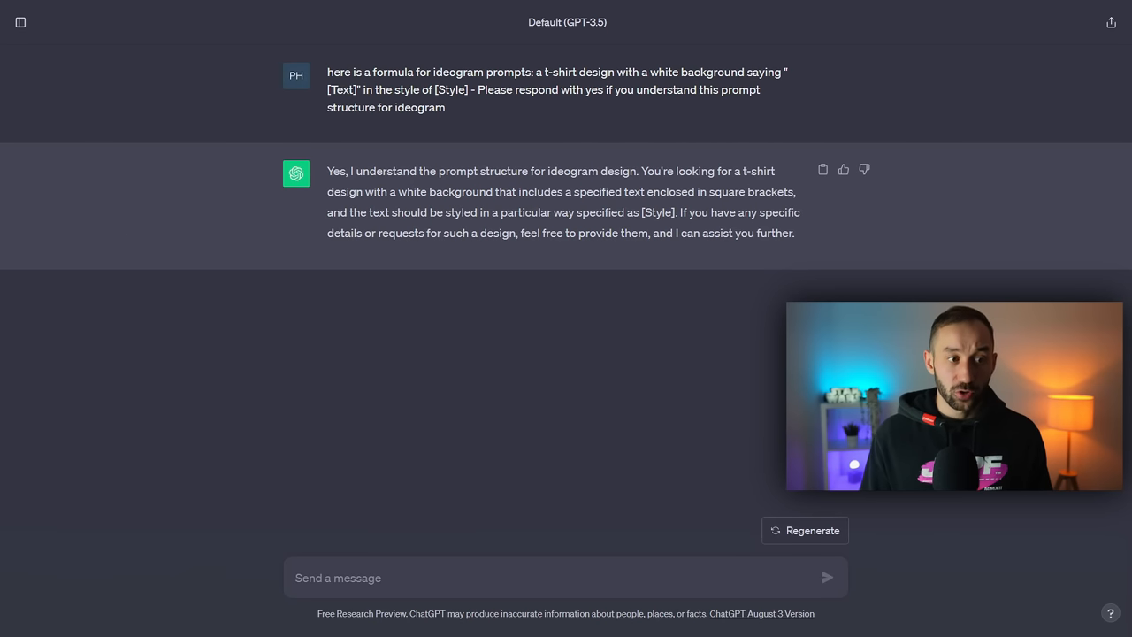
Step: Draft a request for 10 cat-themed Ideogram prompts with funny phrases or puns and random styles
text(Please create 10 different Ideogram Prompts using the above formula. Please use random funny phrases for the [Text] and random art styles or descriptive words for the [Style])
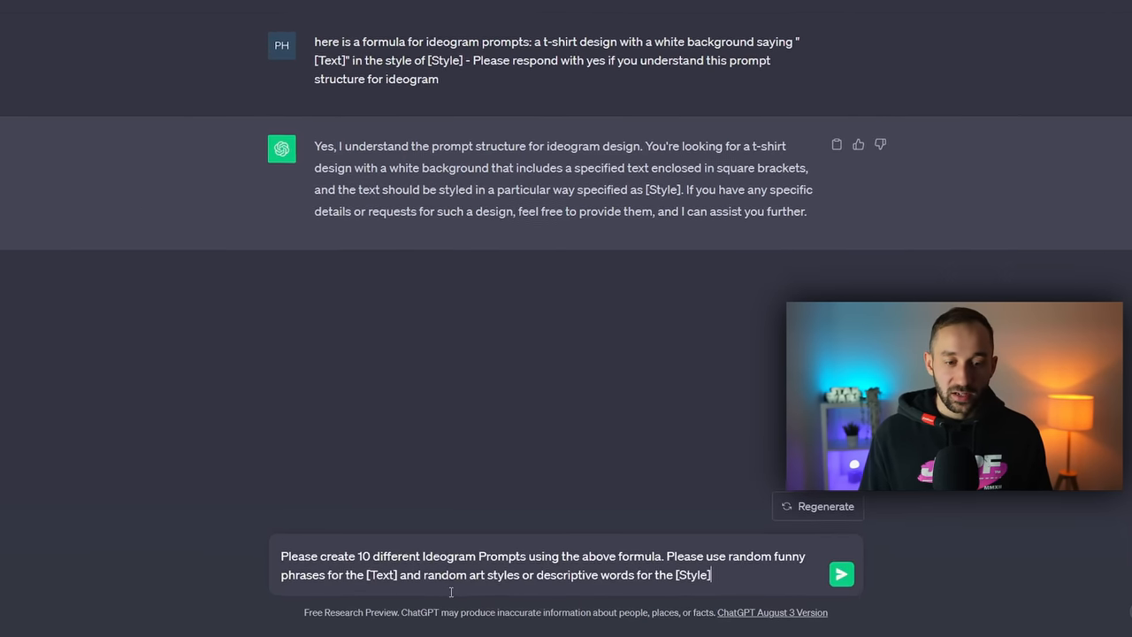
scroll(down, 3)
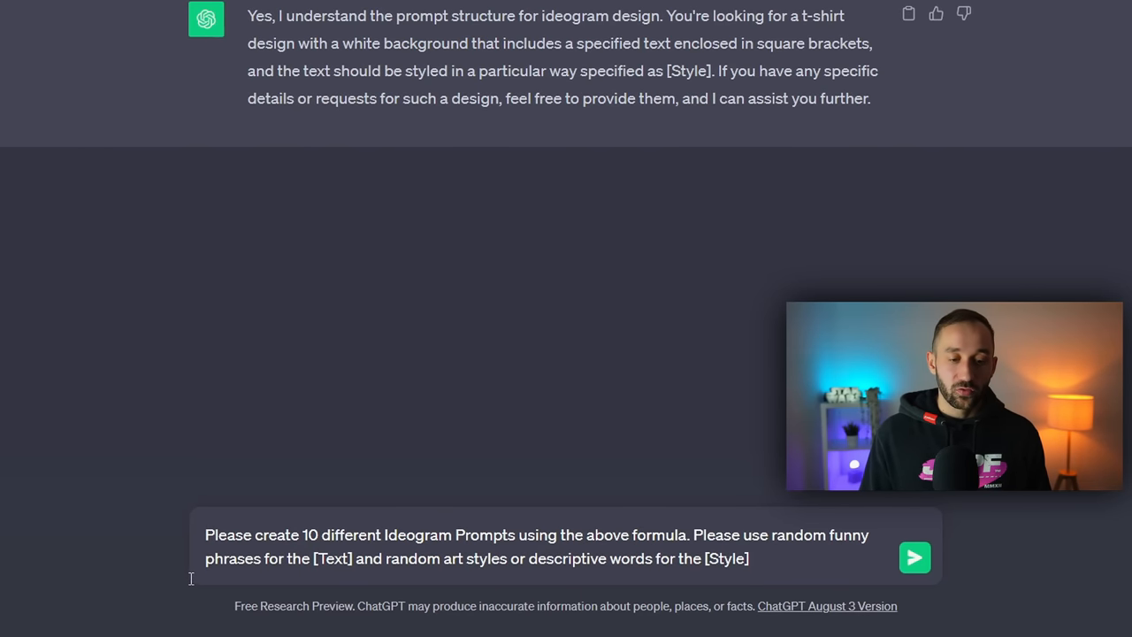
text(or puns)
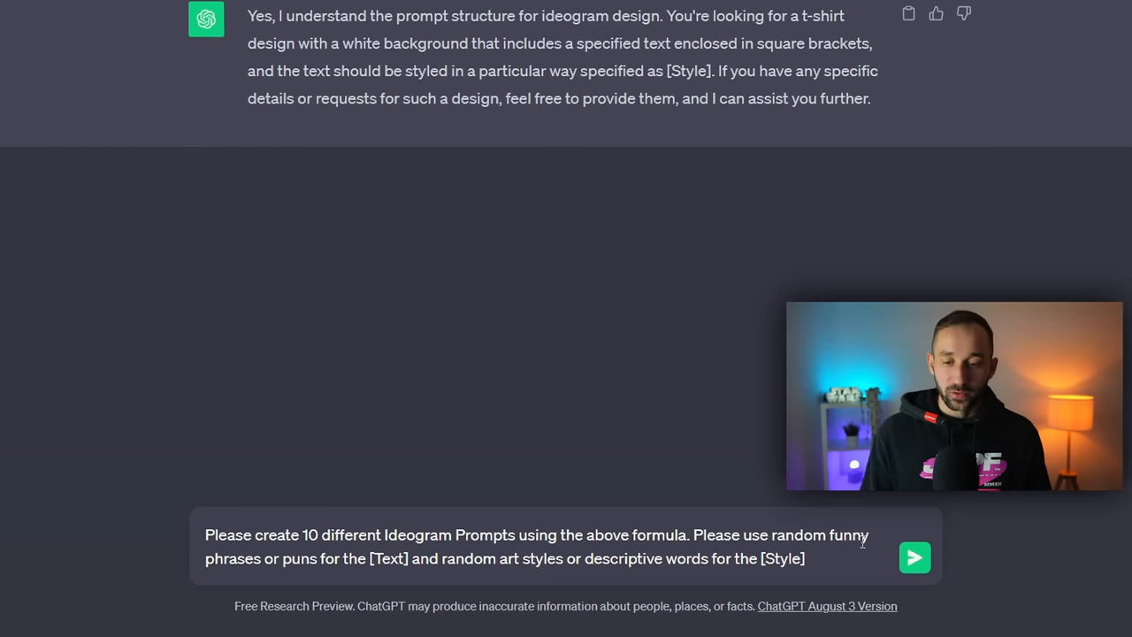
text(at th)
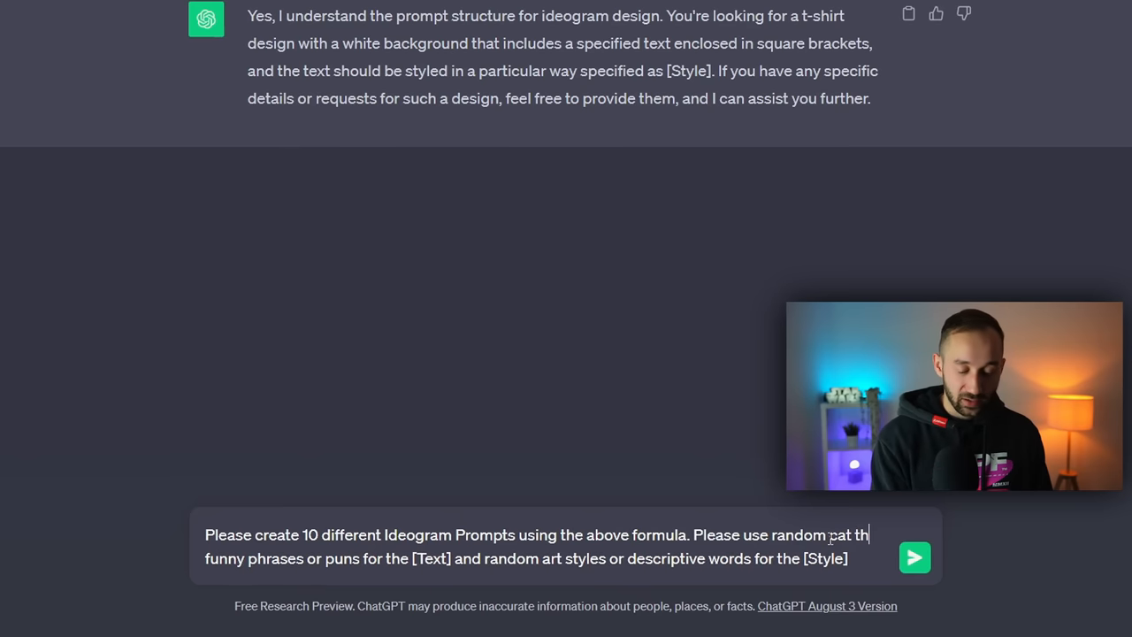
text(cat themed)
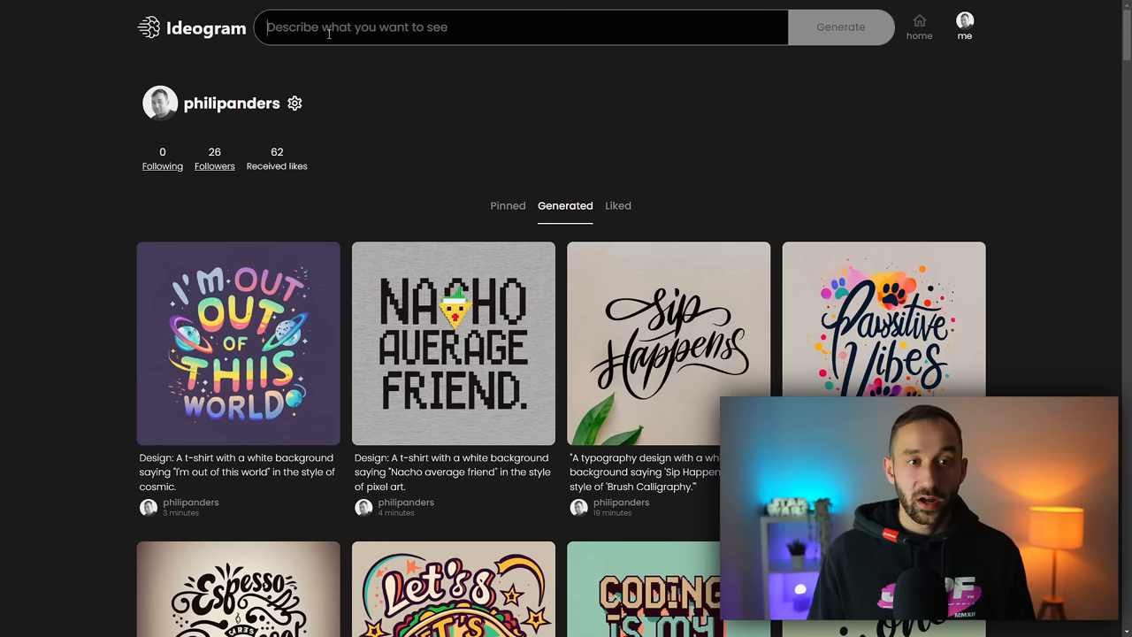
Step: Generate Ideogram designs from the 'Donut Worry, Be Happy' Sweet Treats prompt
click(520, 26)
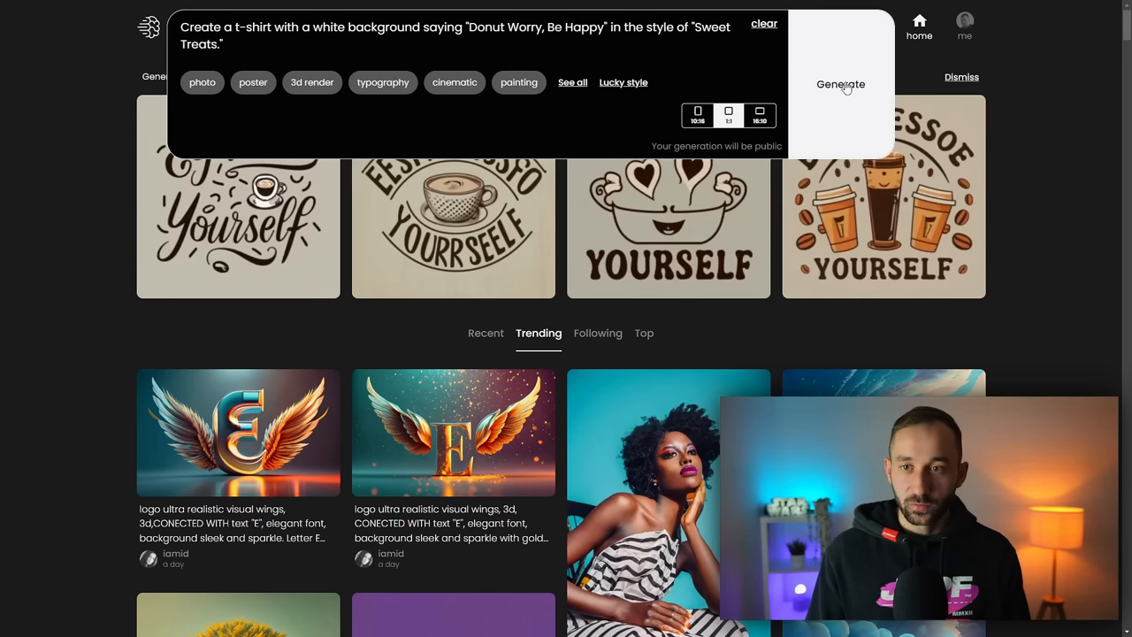
click(840, 84)
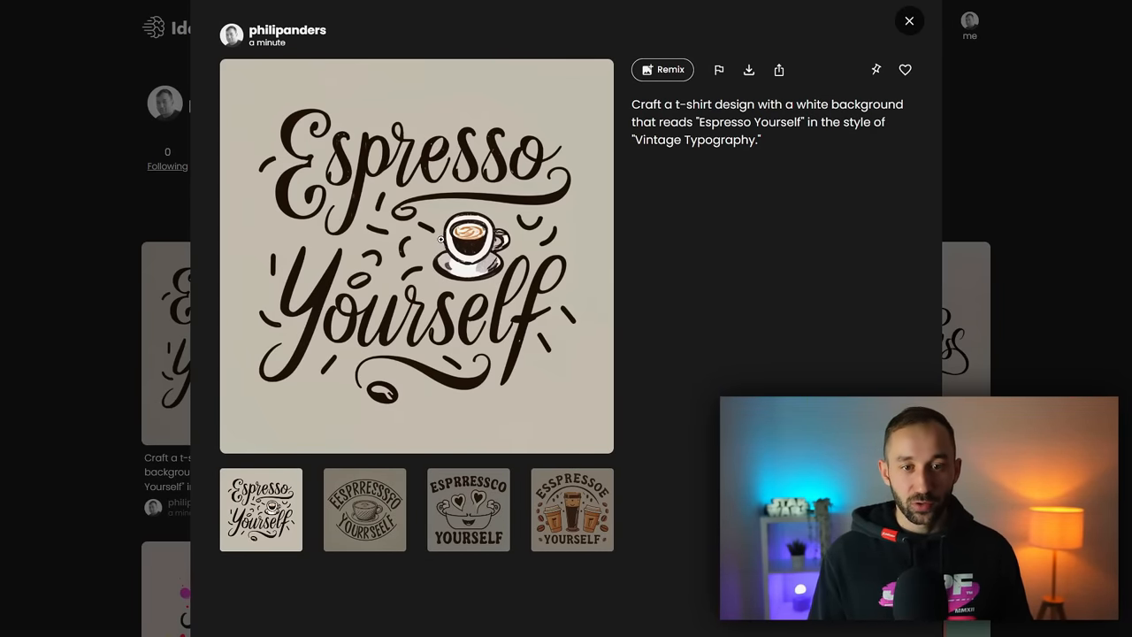
Step: Preview the Espresso Yourself and third Donut Worry variations, then close back to the gallery
click(364, 509)
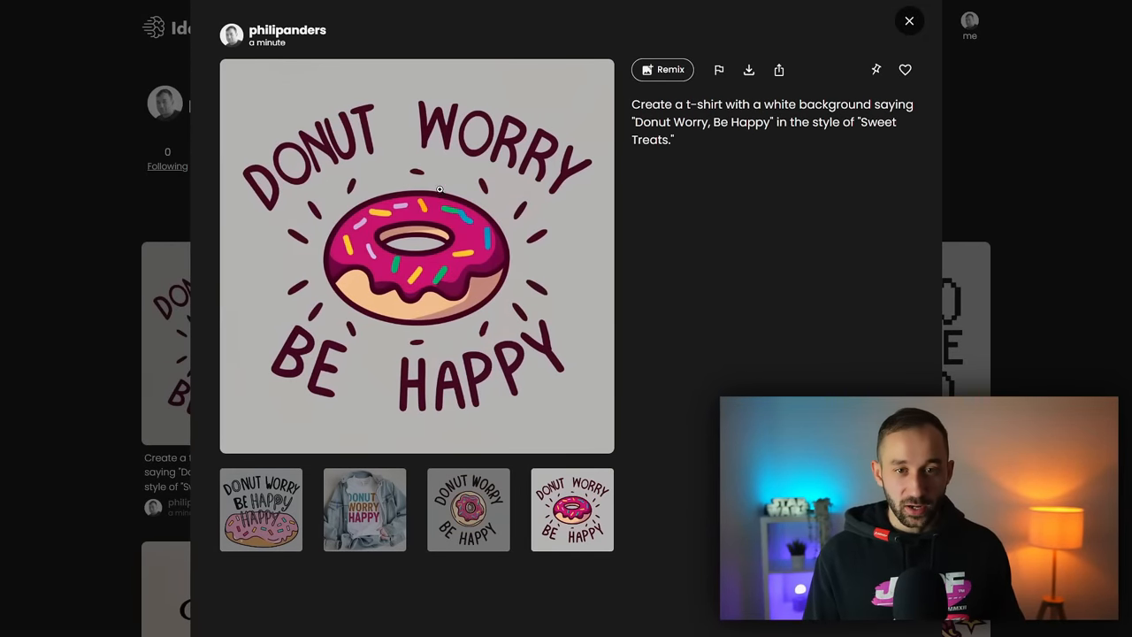
click(468, 510)
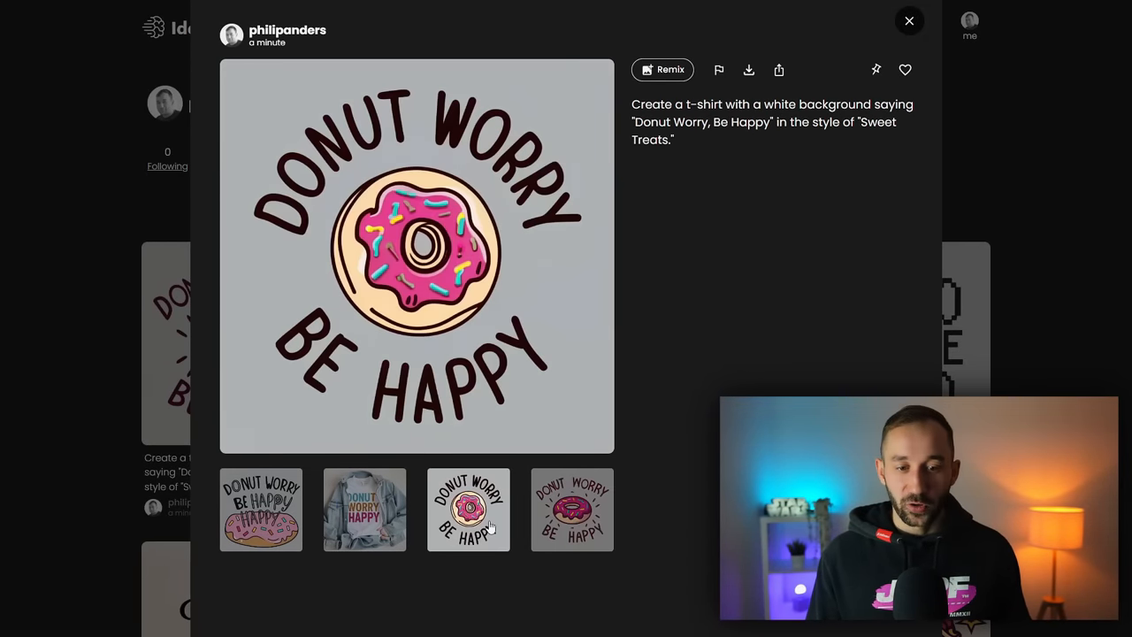
mouse_move(1044, 215)
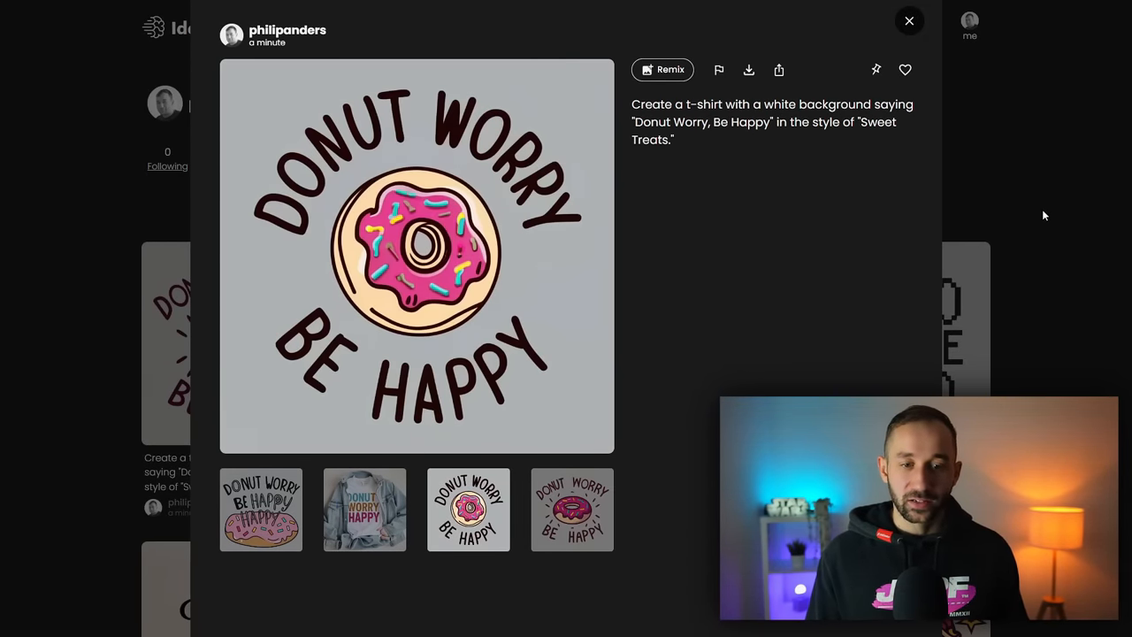
click(907, 21)
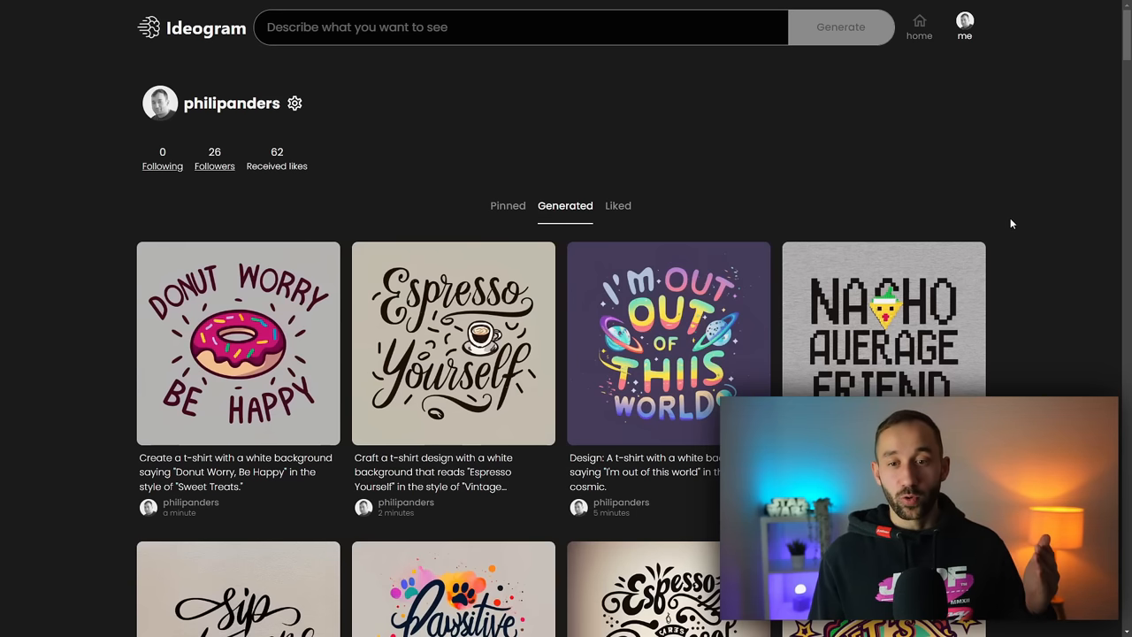
mouse_move(1020, 218)
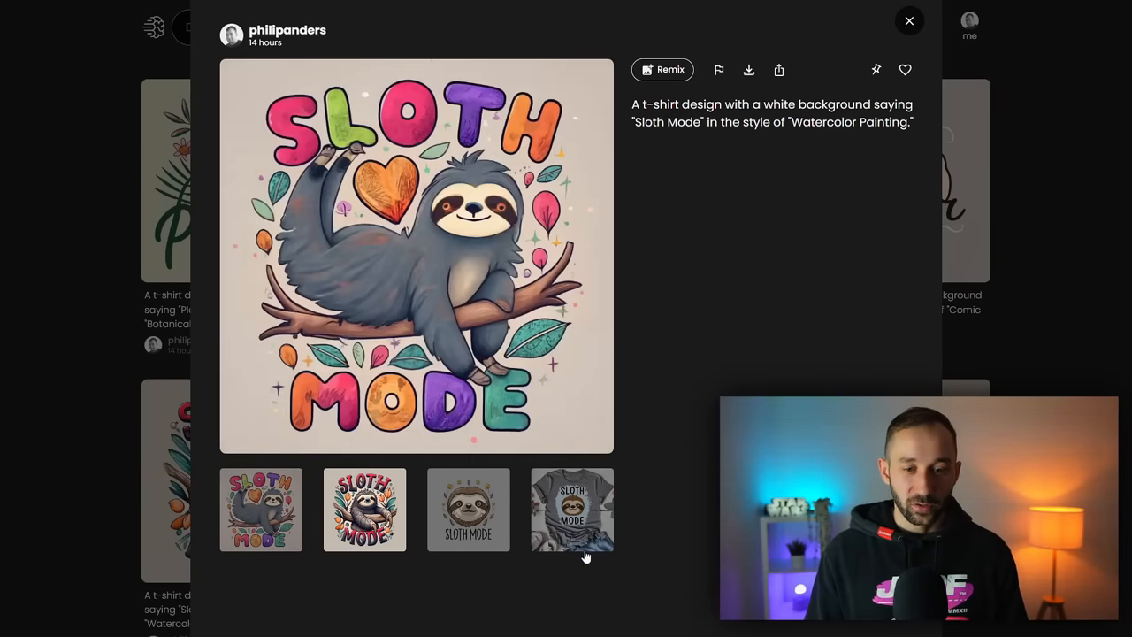
Step: Preview the Sloth Mode, Pizza Lover and Coding is my Cardio design variants
click(468, 509)
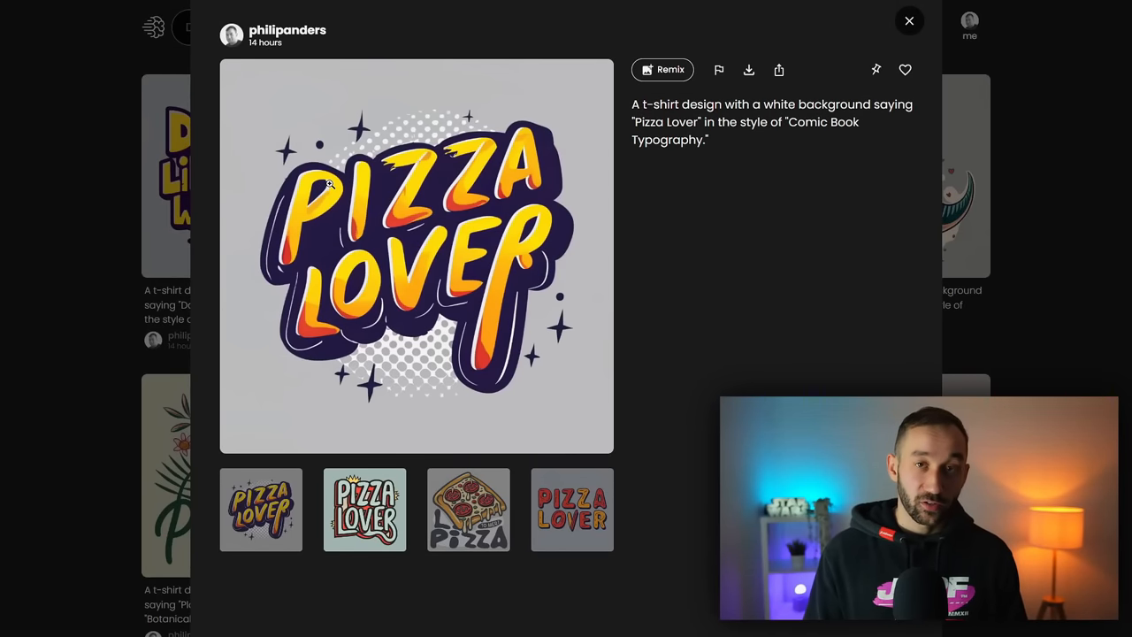
click(364, 510)
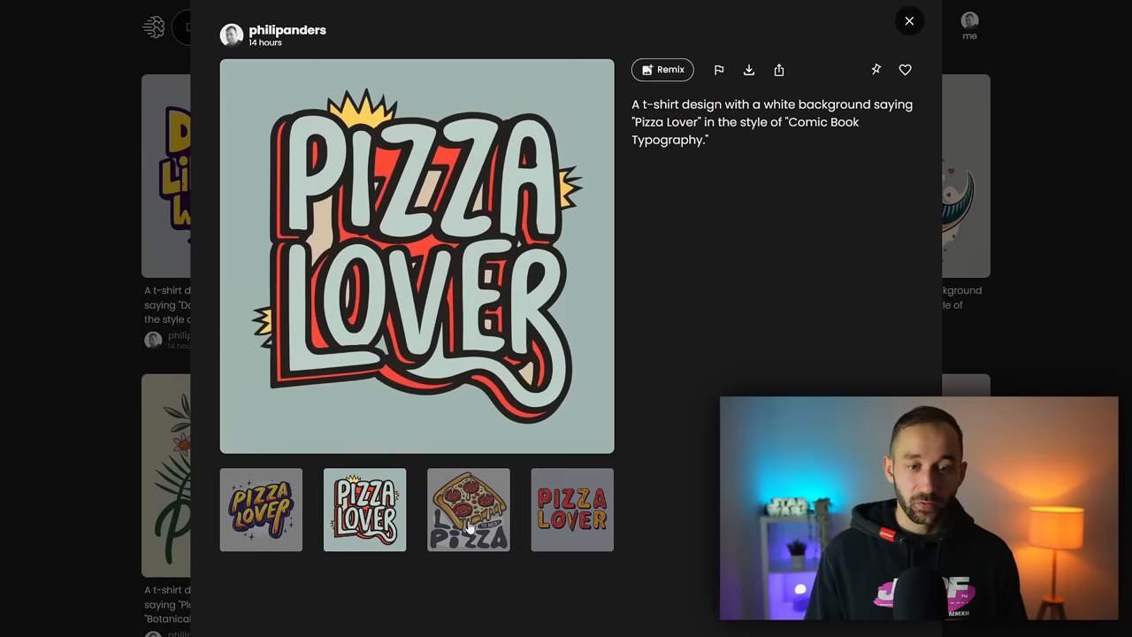
click(572, 510)
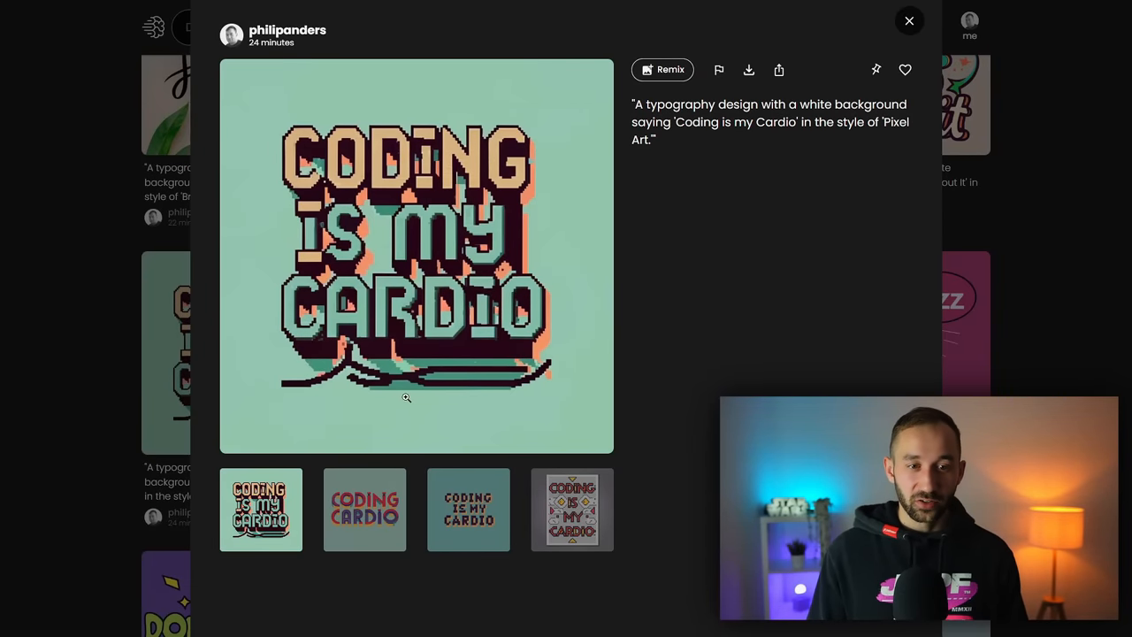
click(468, 509)
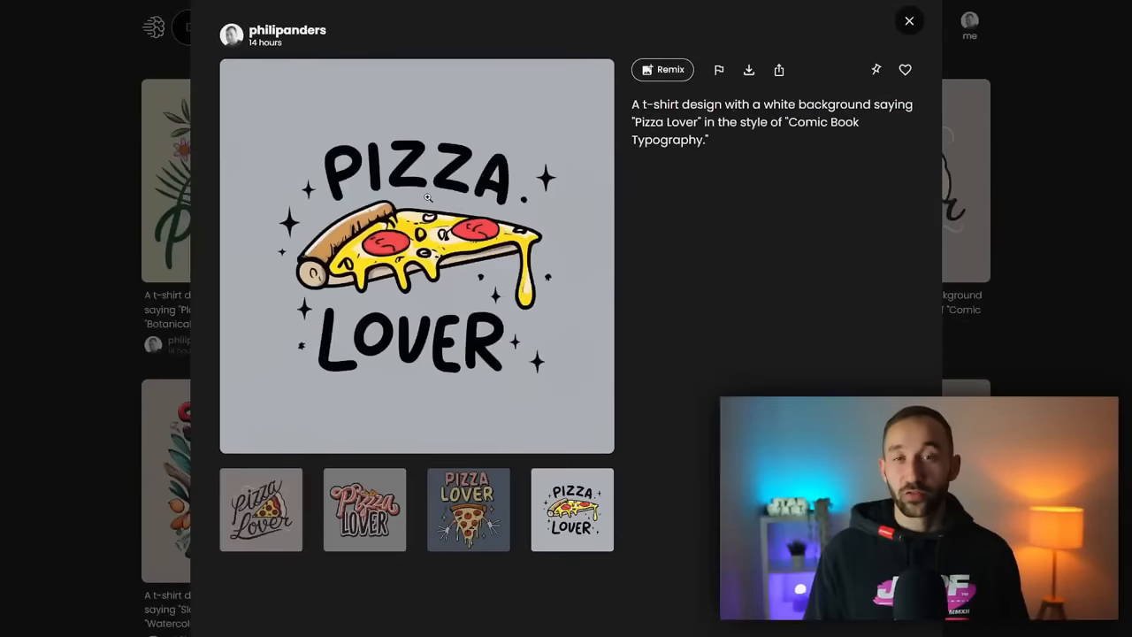
click(468, 509)
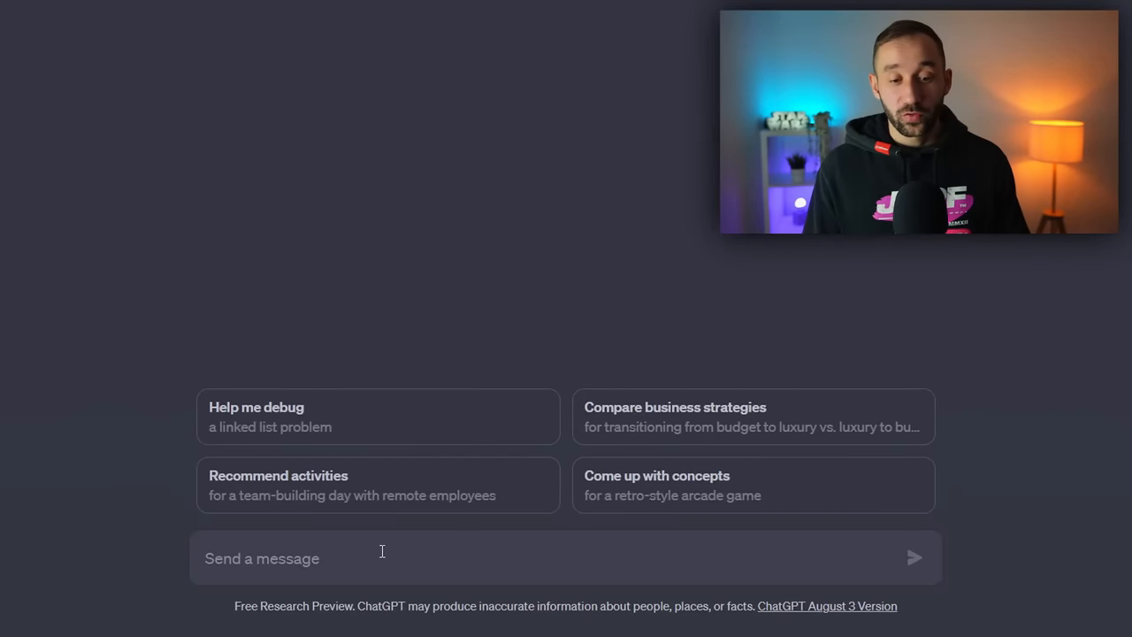
Step: Send the formula '[subject] 2d flat illustration t-shirt design…' in the new ChatGPT chat
text(here is a formula for ideogram prompts: [subject] 2d flat illustration t-shirt design with text saying "[Text]" in the style of [Style] - Please respond with yes if you understand this prompt structure for ideogram)
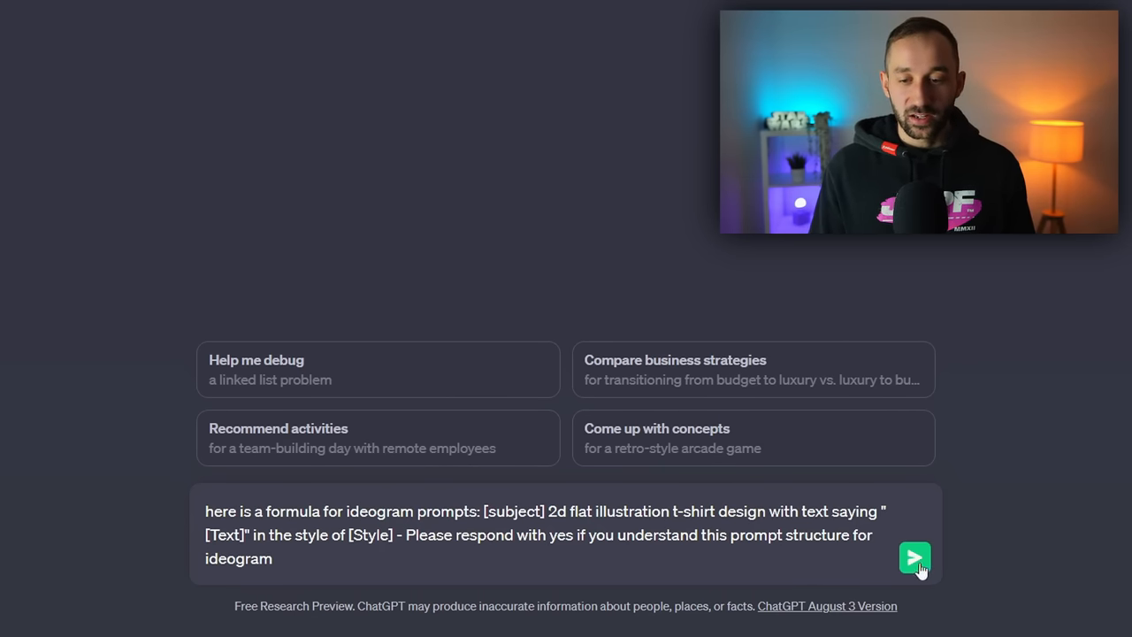
click(914, 557)
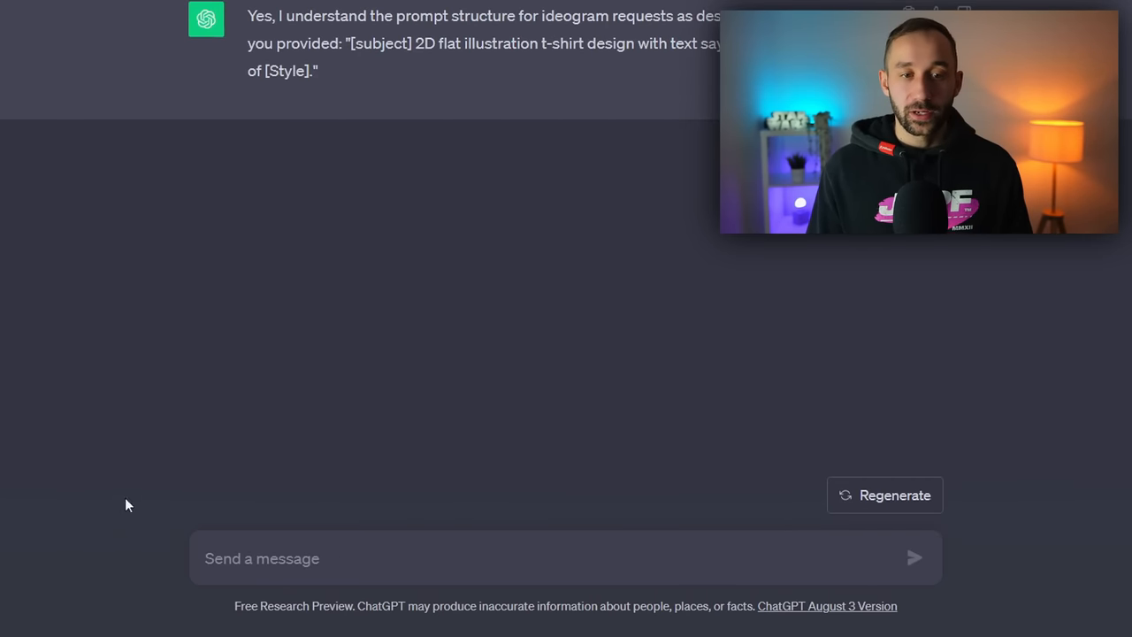
mouse_move(628, 179)
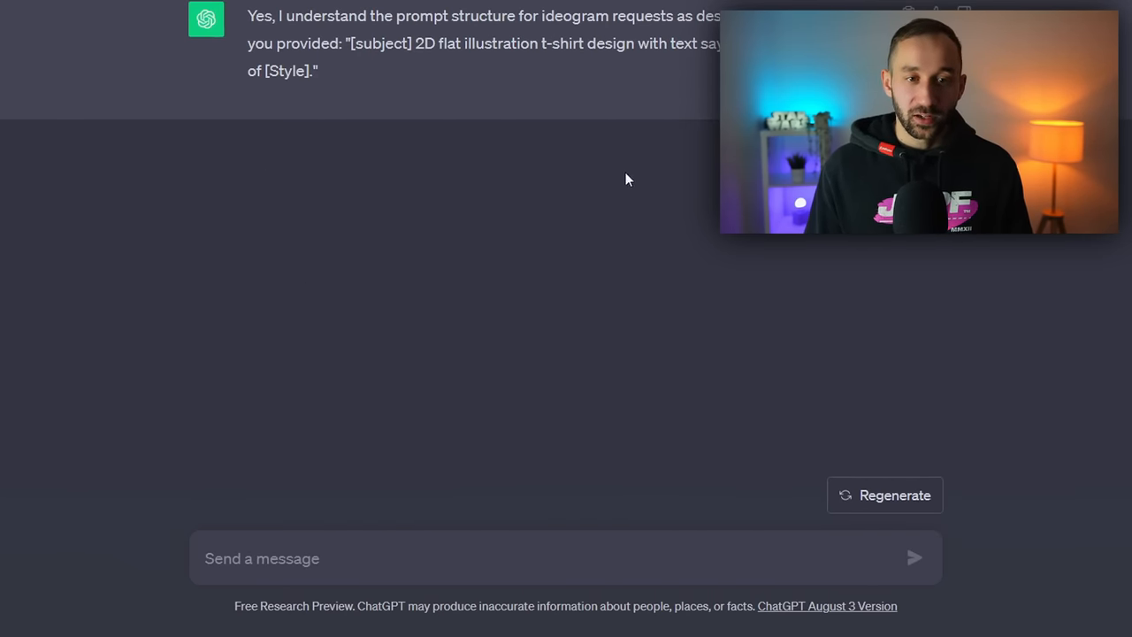
Step: Request 10 Ideogram prompts using the formula with a sloth as the subject
text(Please create 10 different Ideogram Prompts using the above formula with a sloth as the [Subject]. Please use random funny sloth themed phrases for the [Text] and random art styles or descriptive words for the [Style])
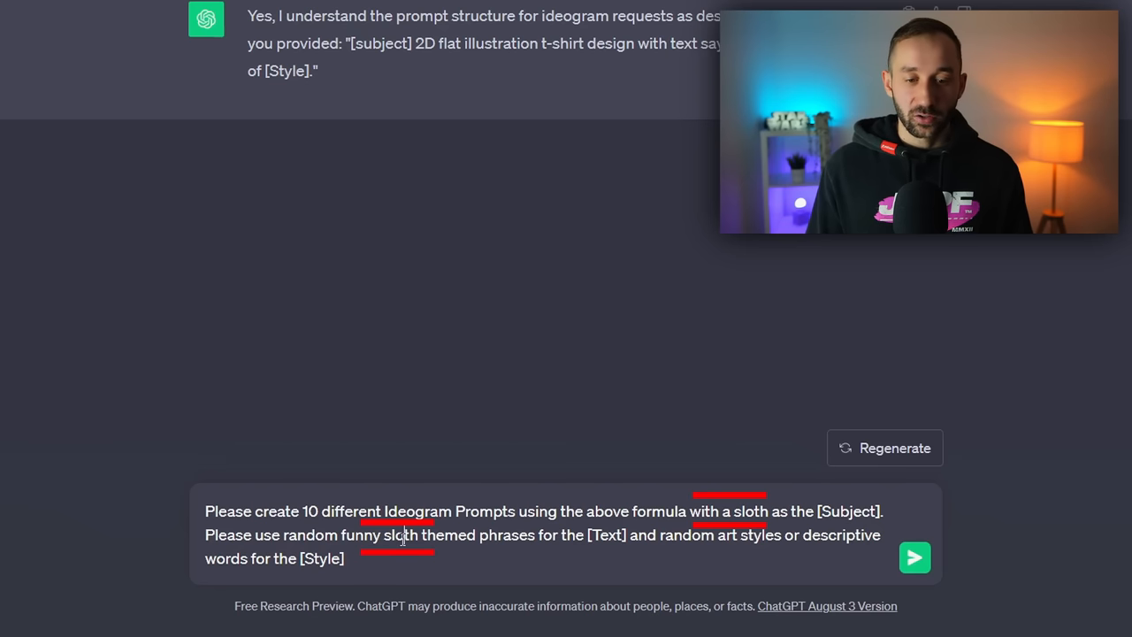
double_click(750, 511)
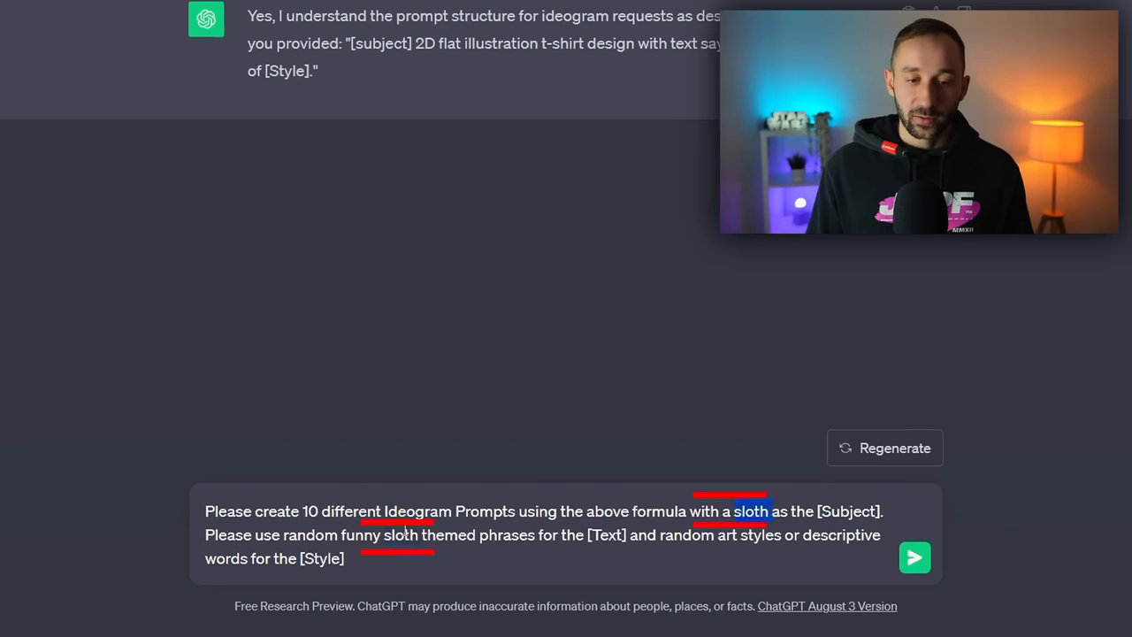
click(914, 557)
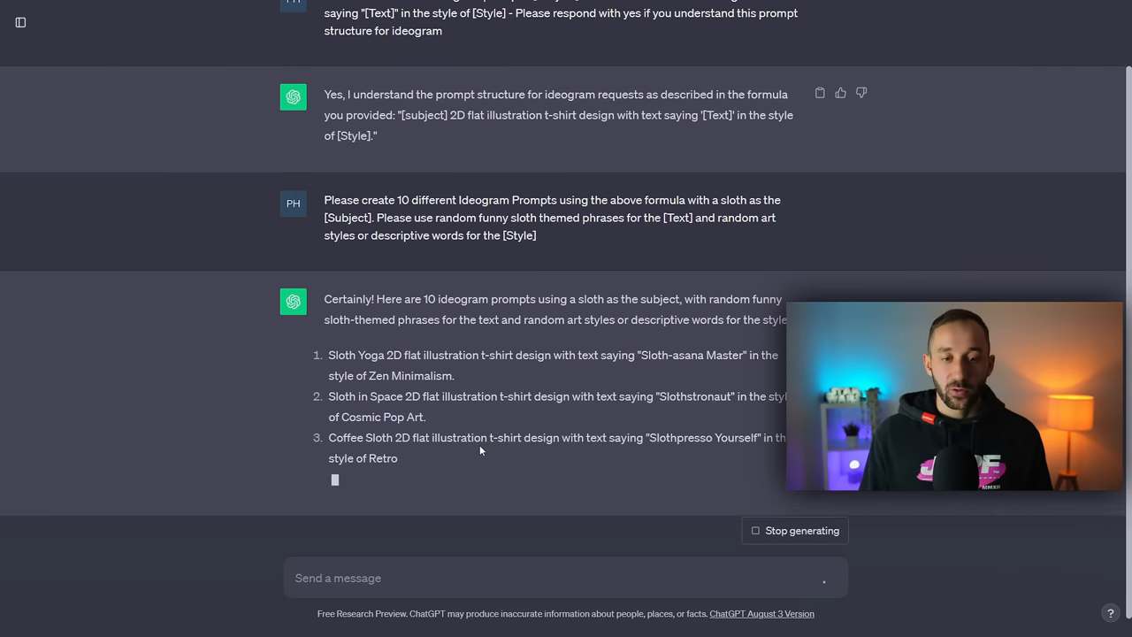
Step: Look through the ten sloth prompts and select the first Sloth Yoga prompt
scroll(down, 3)
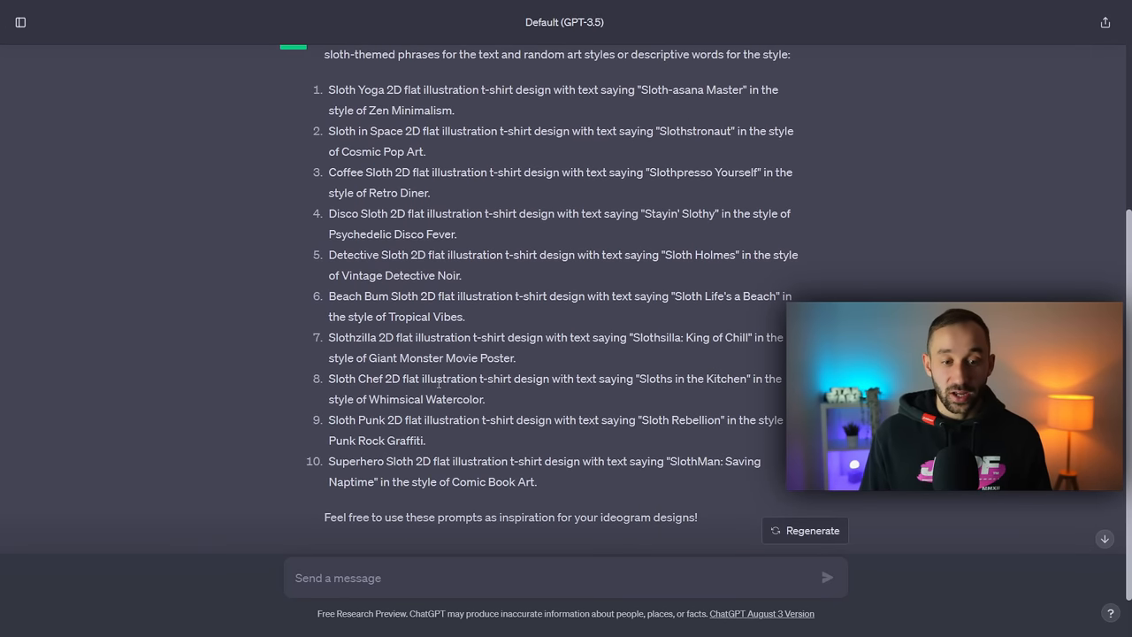
scroll(up, 3)
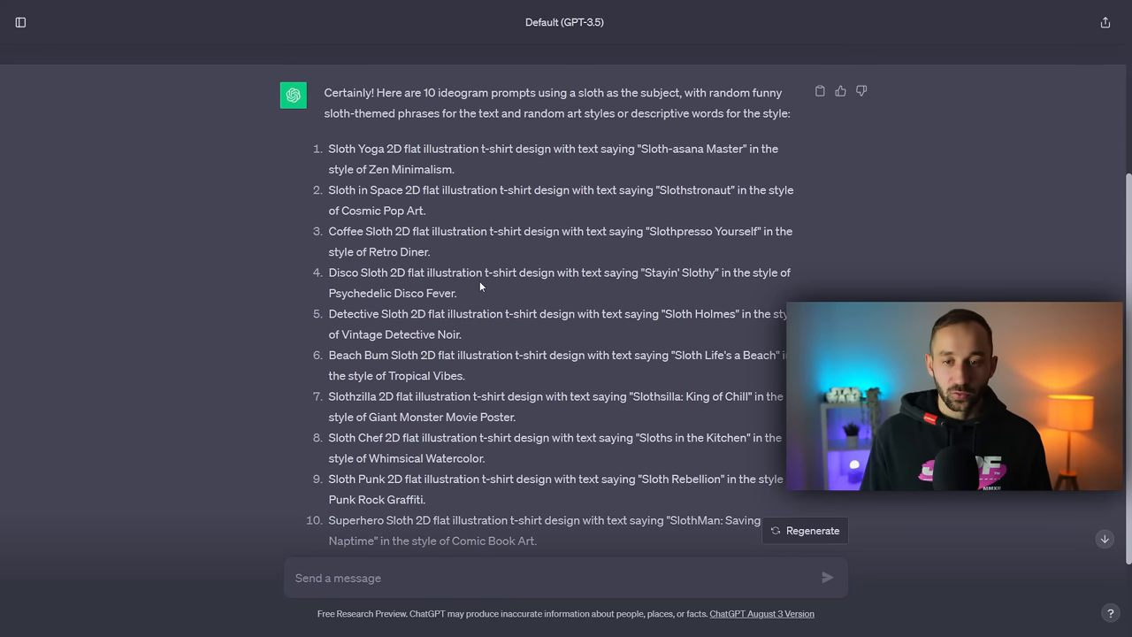
scroll(up, 3)
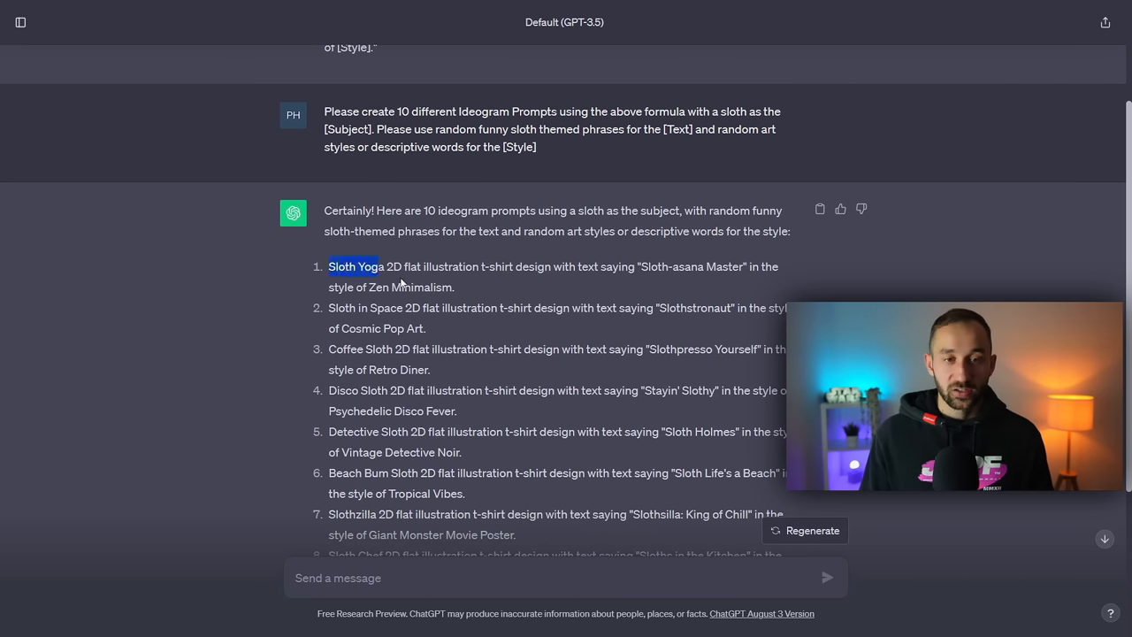
drag(330, 266, 454, 286)
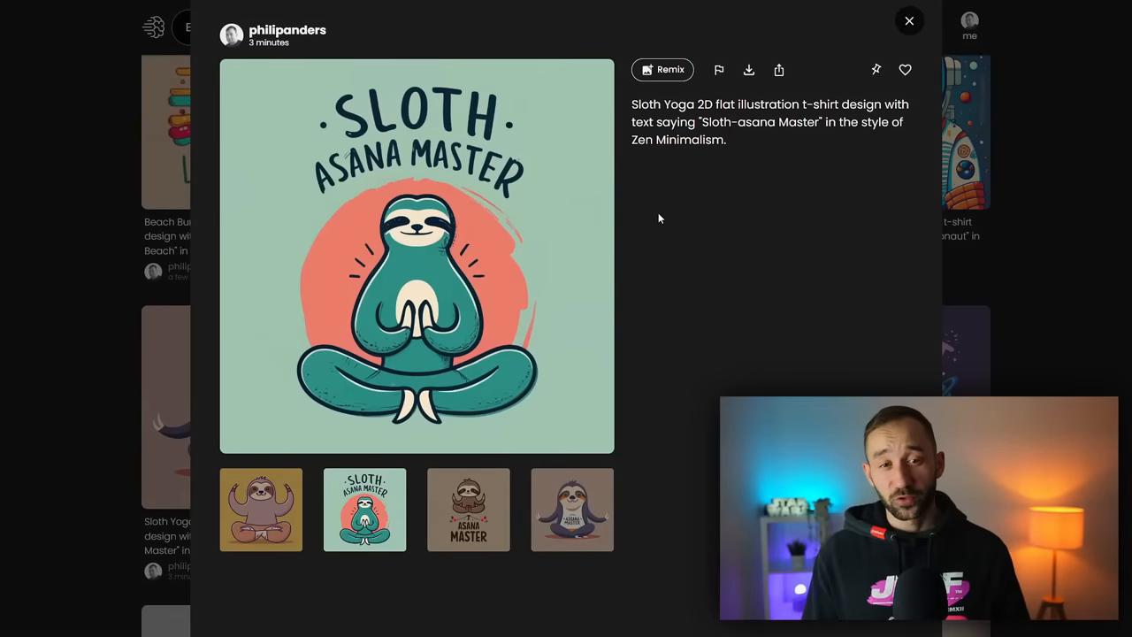
mouse_move(303, 183)
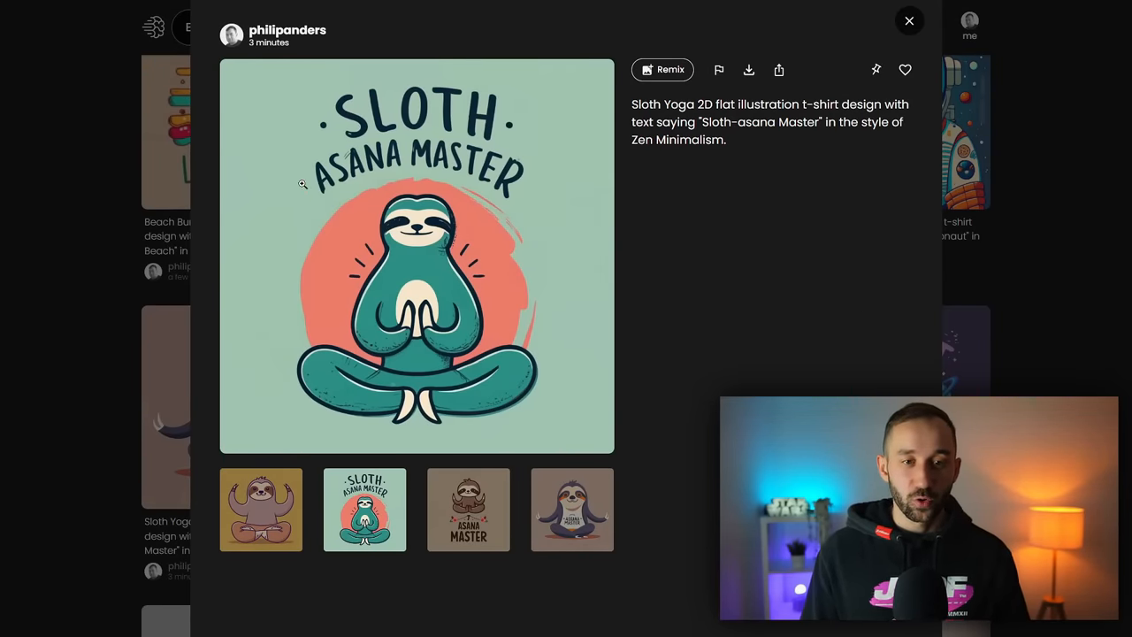
Step: Preview the purple meditating Sloth Yoga variant and another Sloth-asana Master variant
click(572, 509)
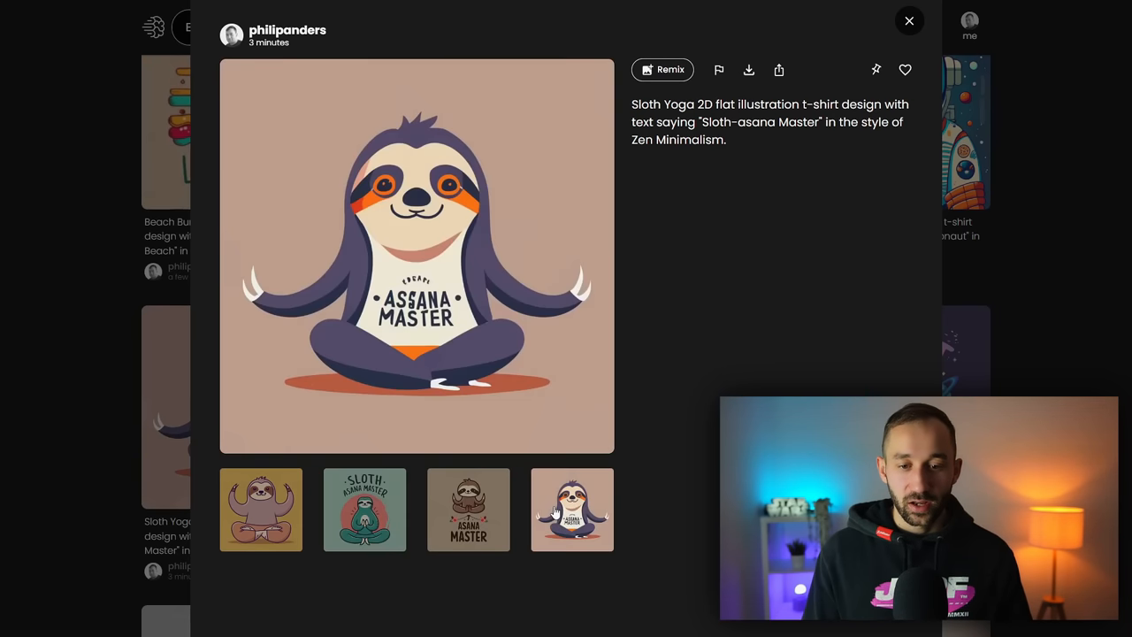
click(363, 510)
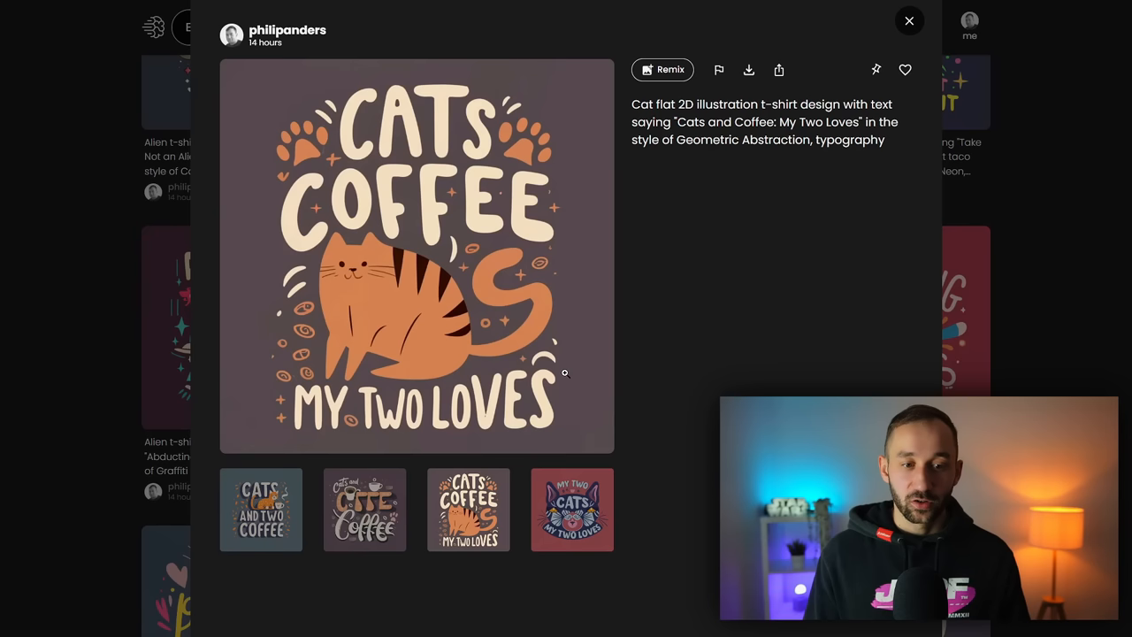
mouse_move(294, 235)
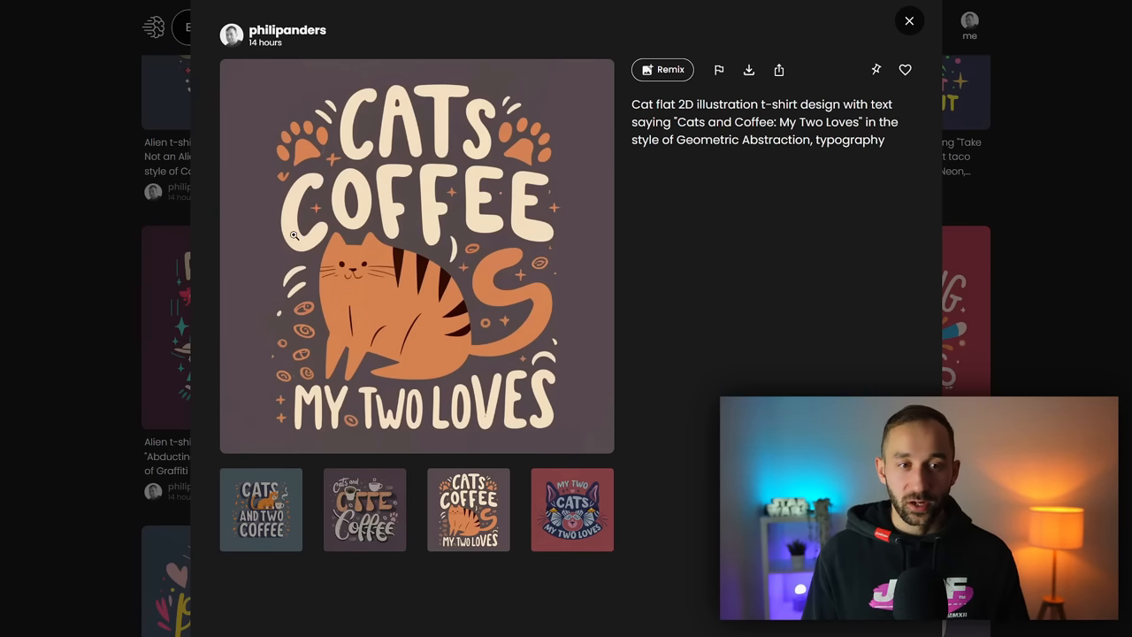
mouse_move(781, 256)
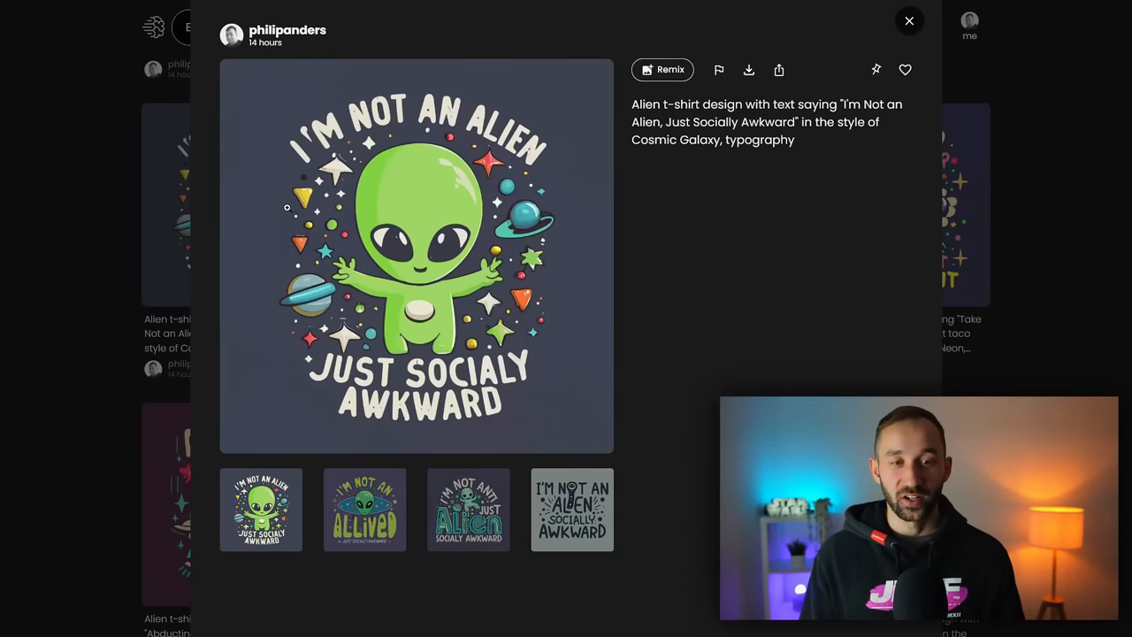
mouse_move(617, 392)
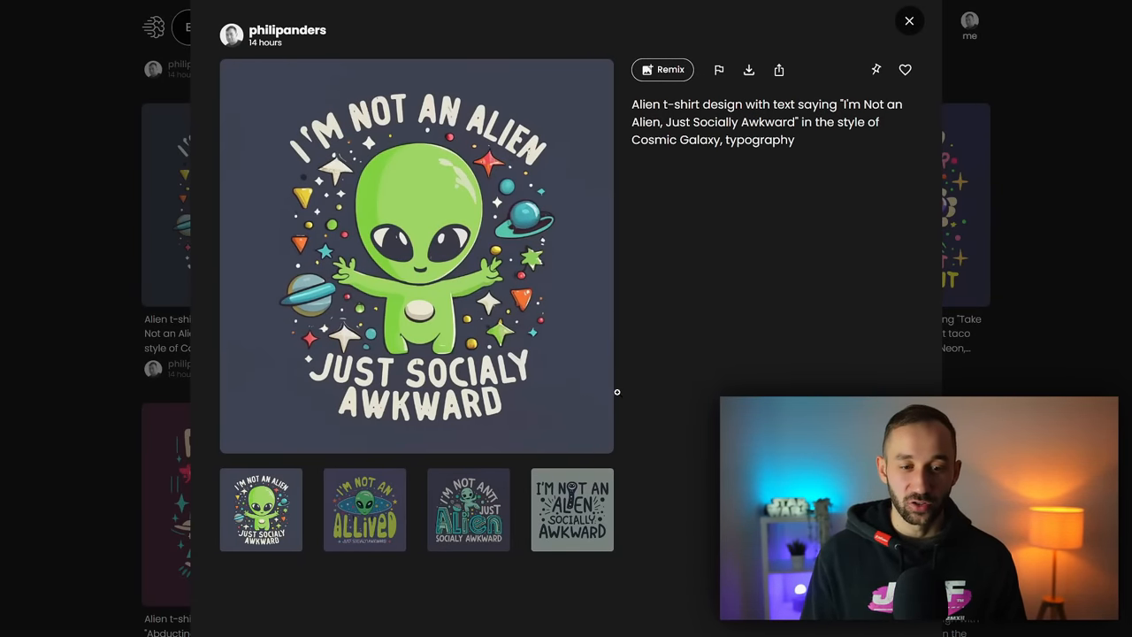